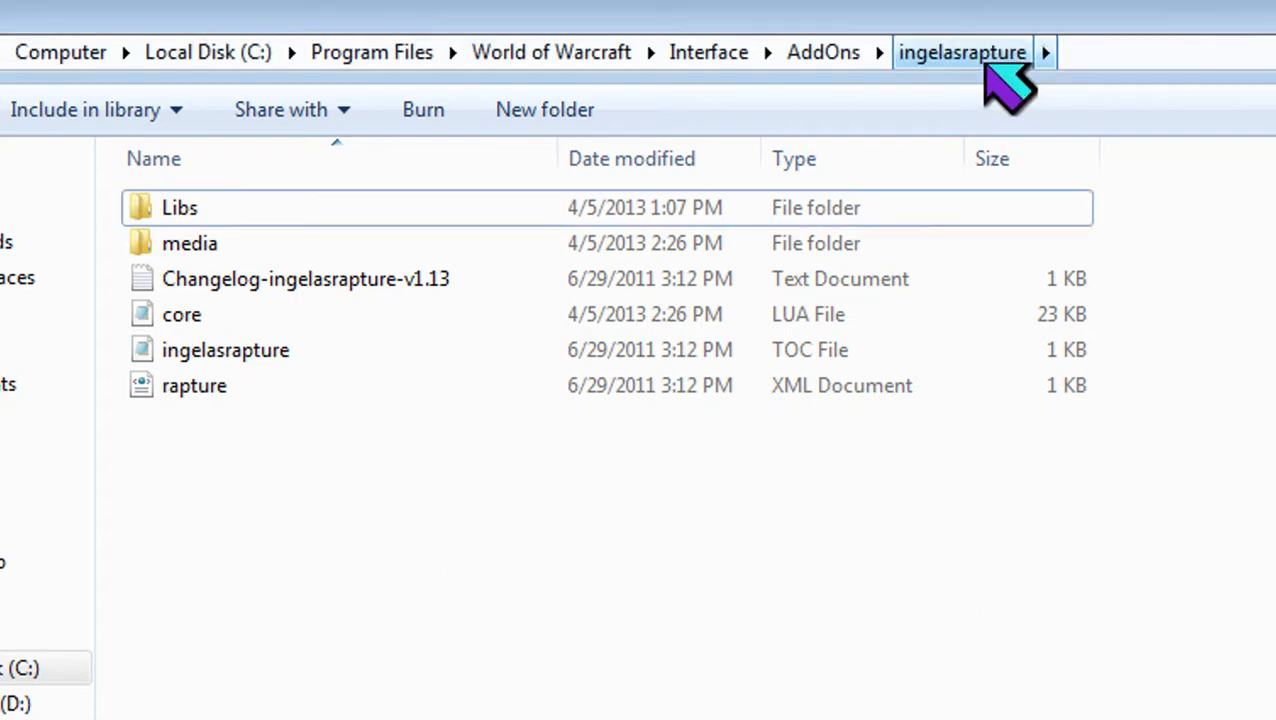
Step: Navigate from AddOns into ingelasrapture's media folder holding the ready and Sparkle sounds
left_click(822, 52)
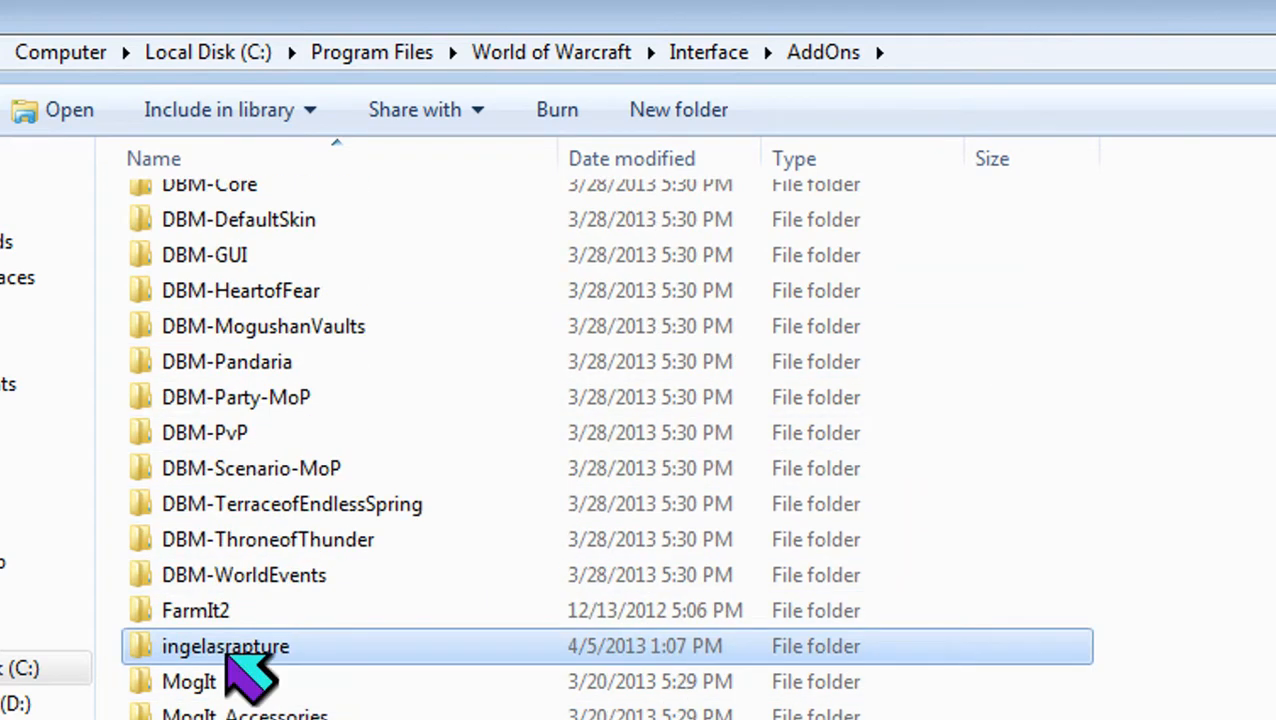
double_click(224, 646)
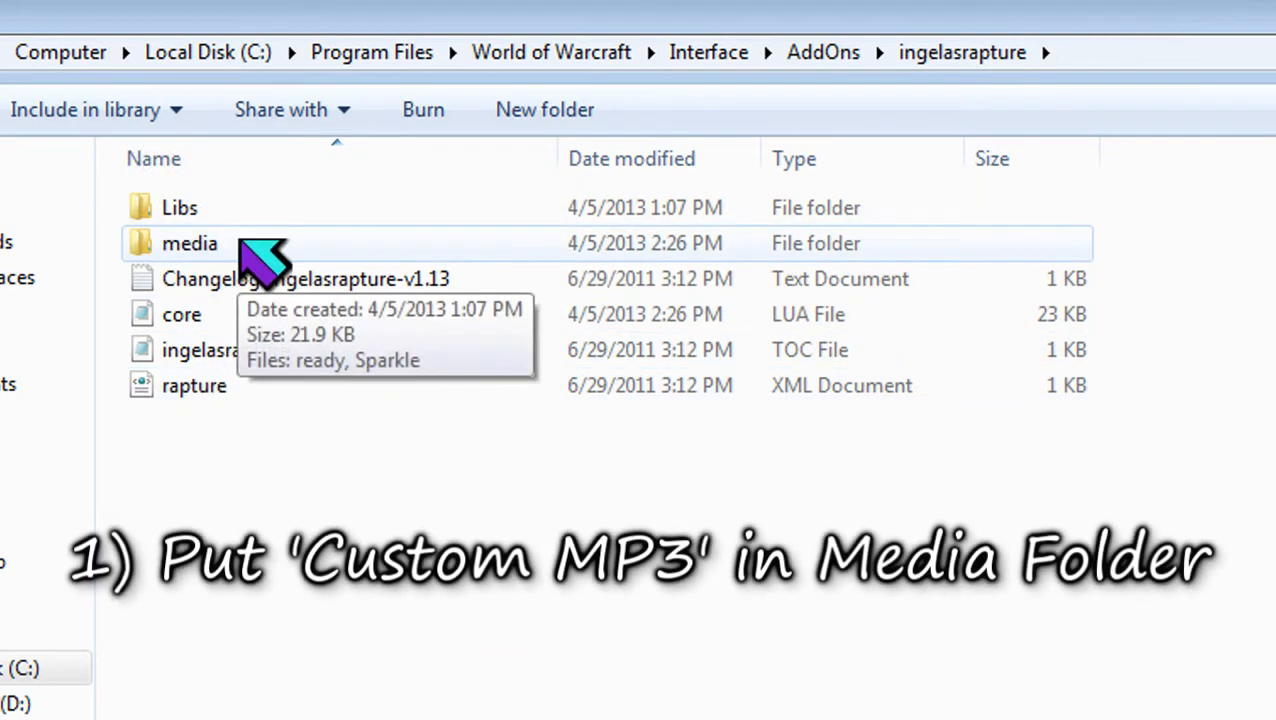
double_click(188, 244)
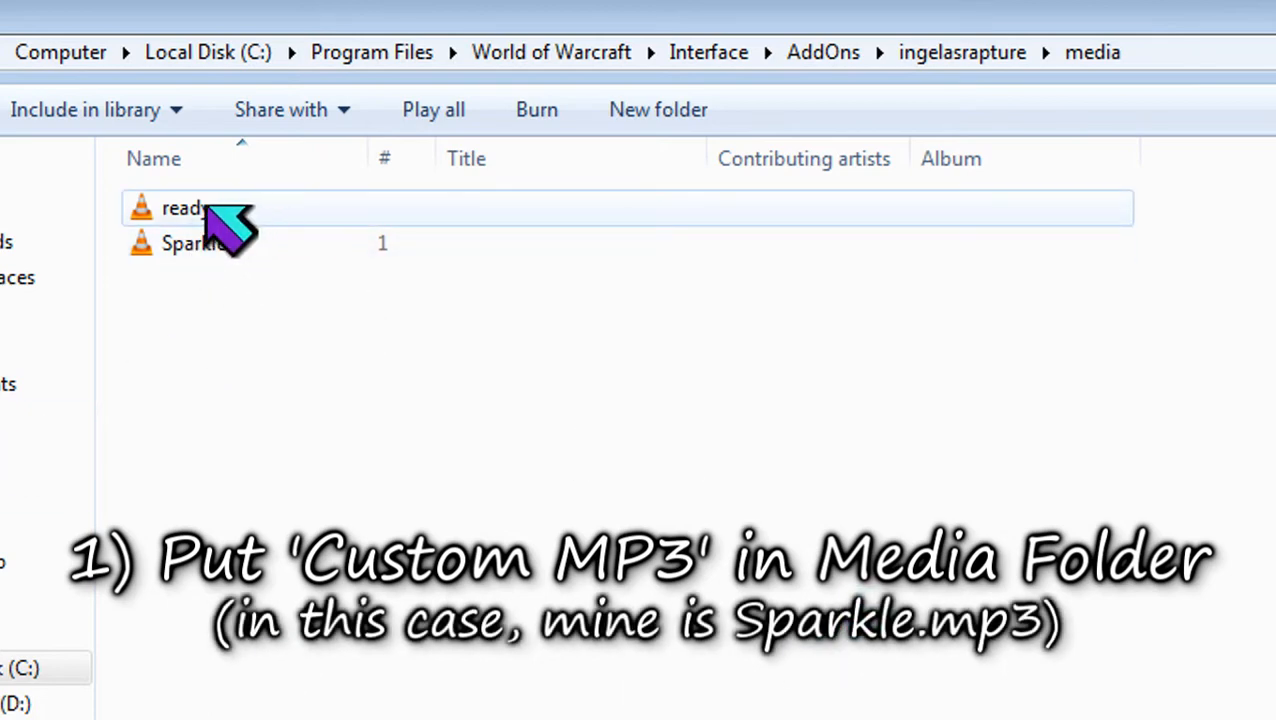
mouse_move(280, 220)
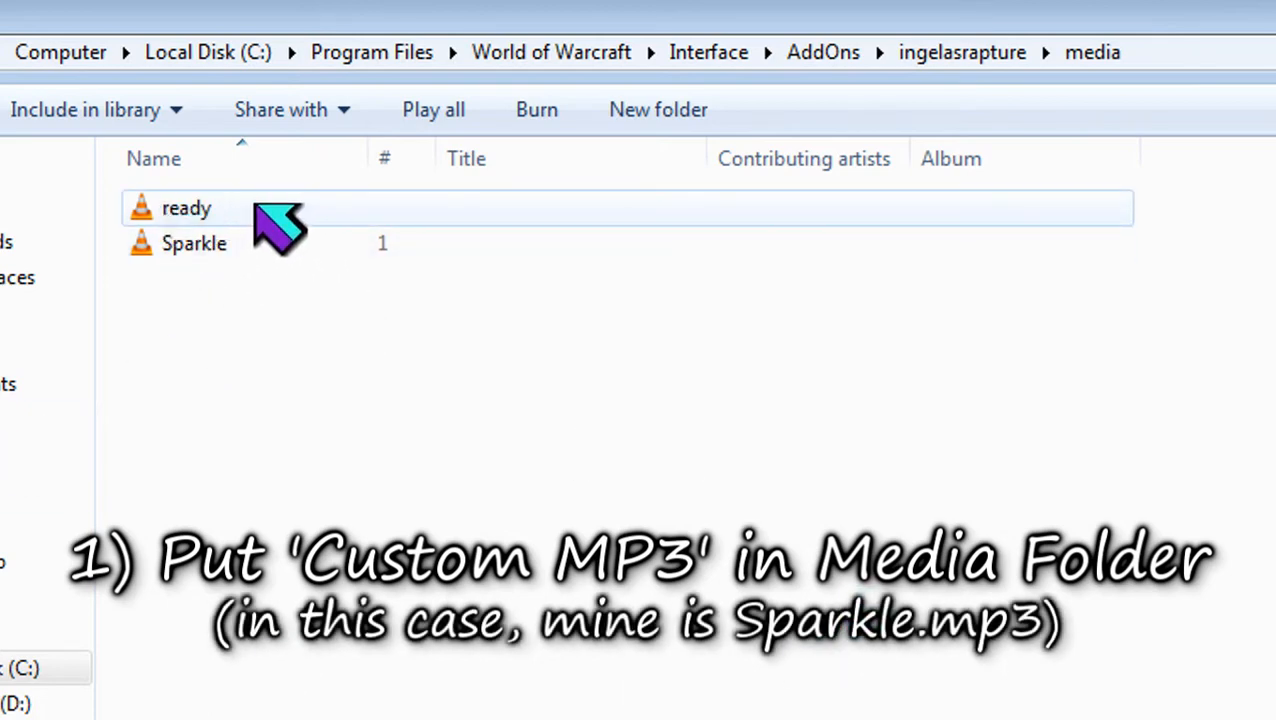
mouse_move(288, 240)
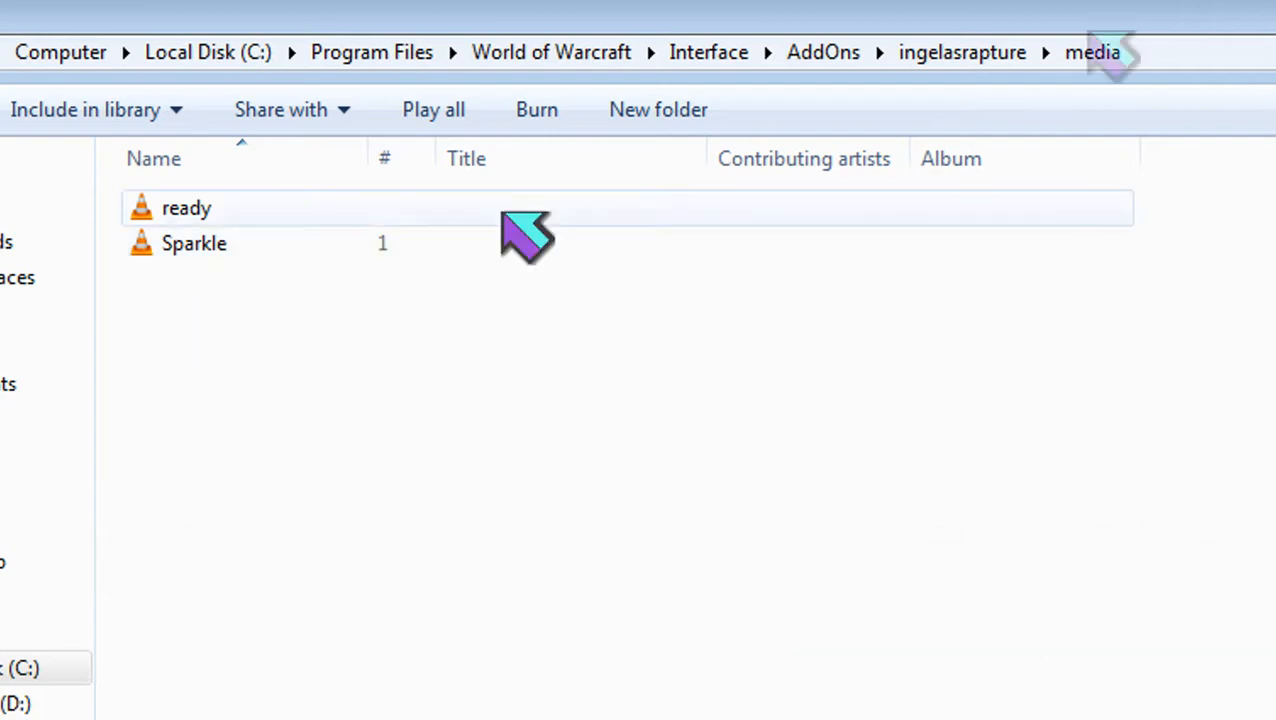
mouse_move(1000, 220)
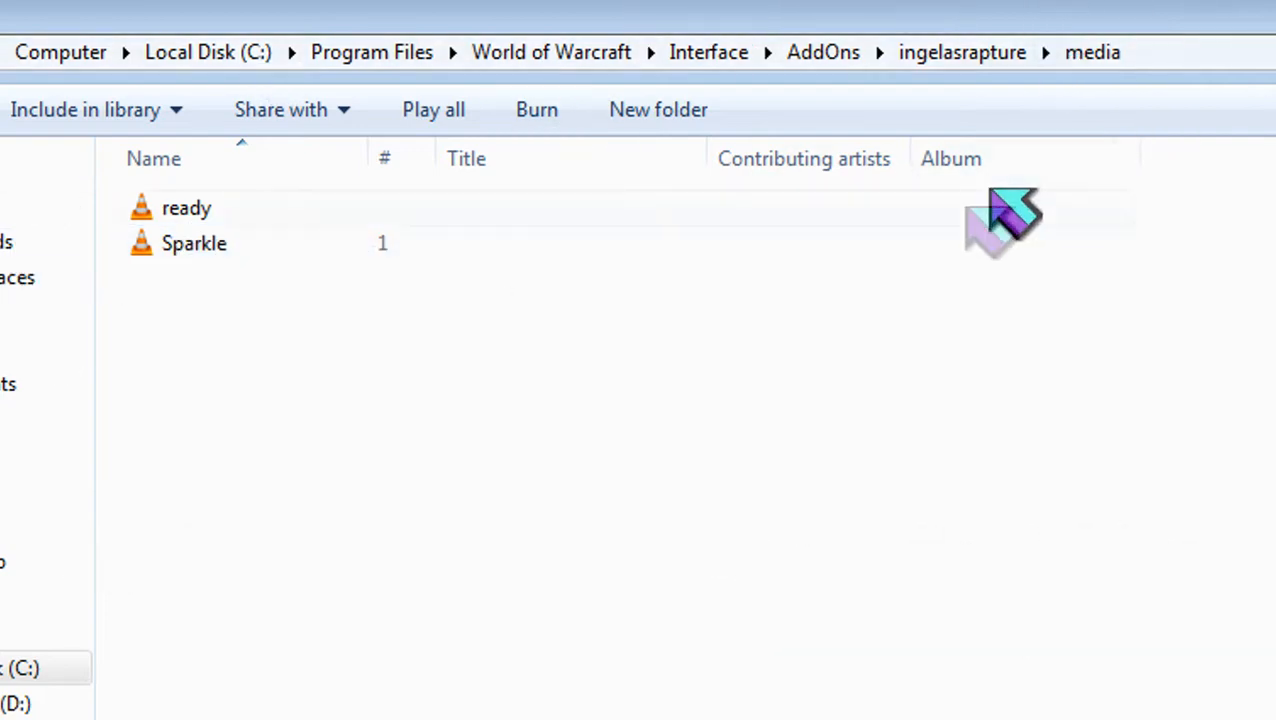
Step: Return to the ingelasrapture folder and open core.lua in Notepad via Edit
left_click(960, 52)
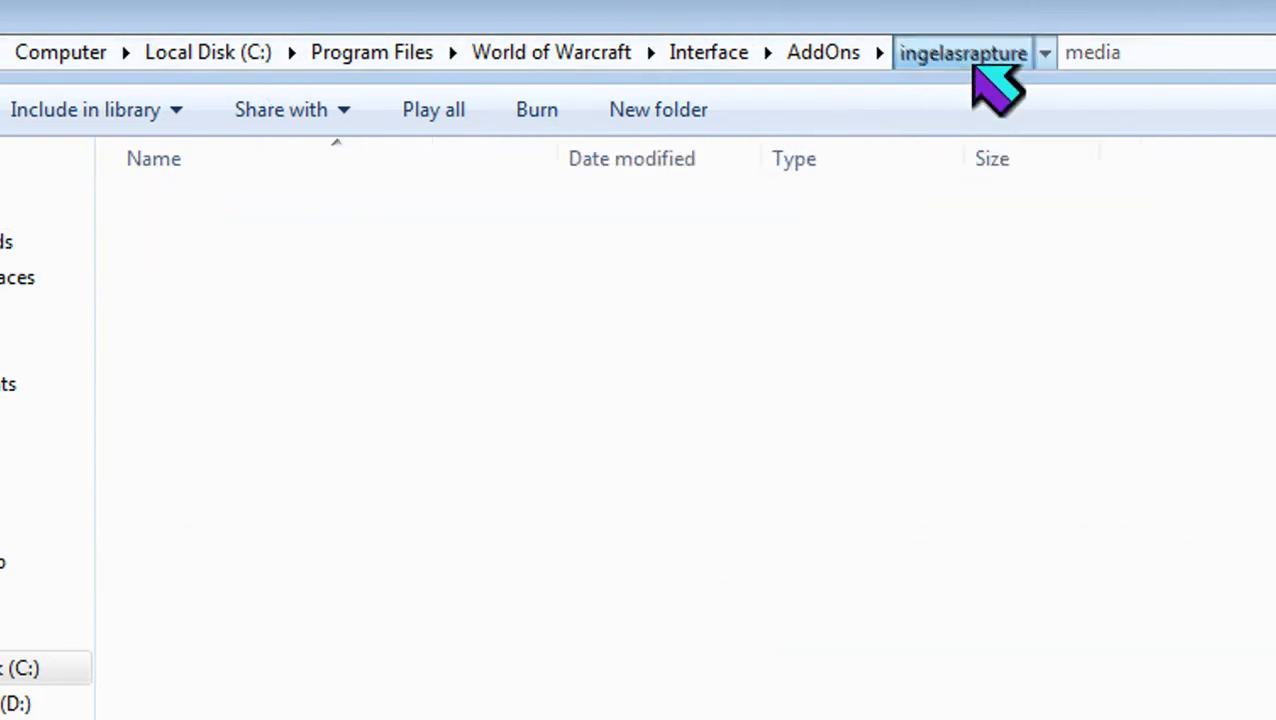
left_click(960, 52)
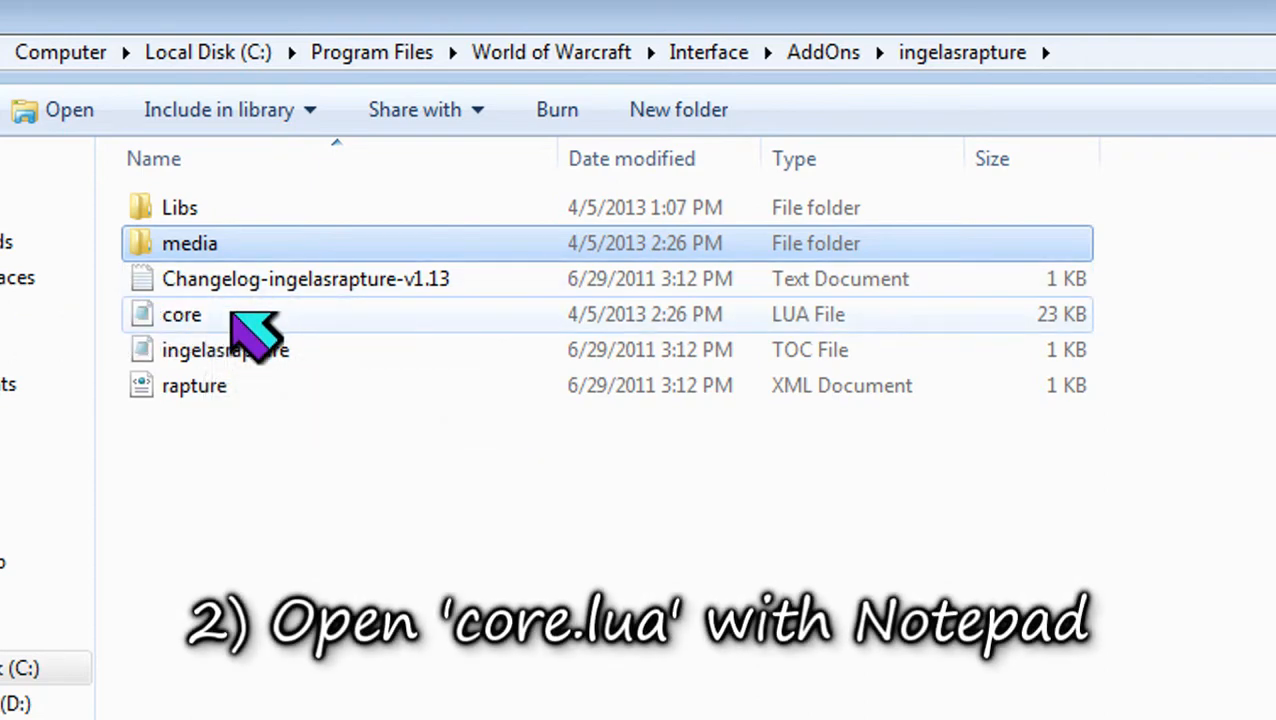
right_click(220, 348)
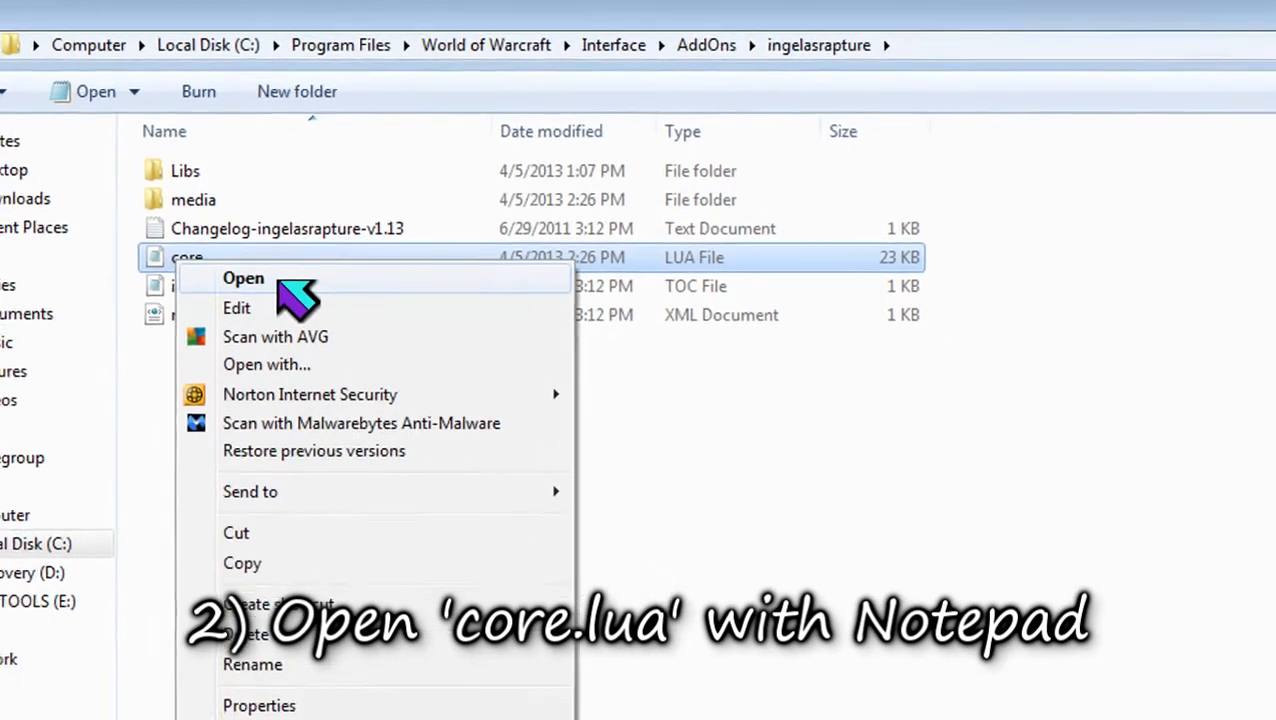
left_click(244, 278)
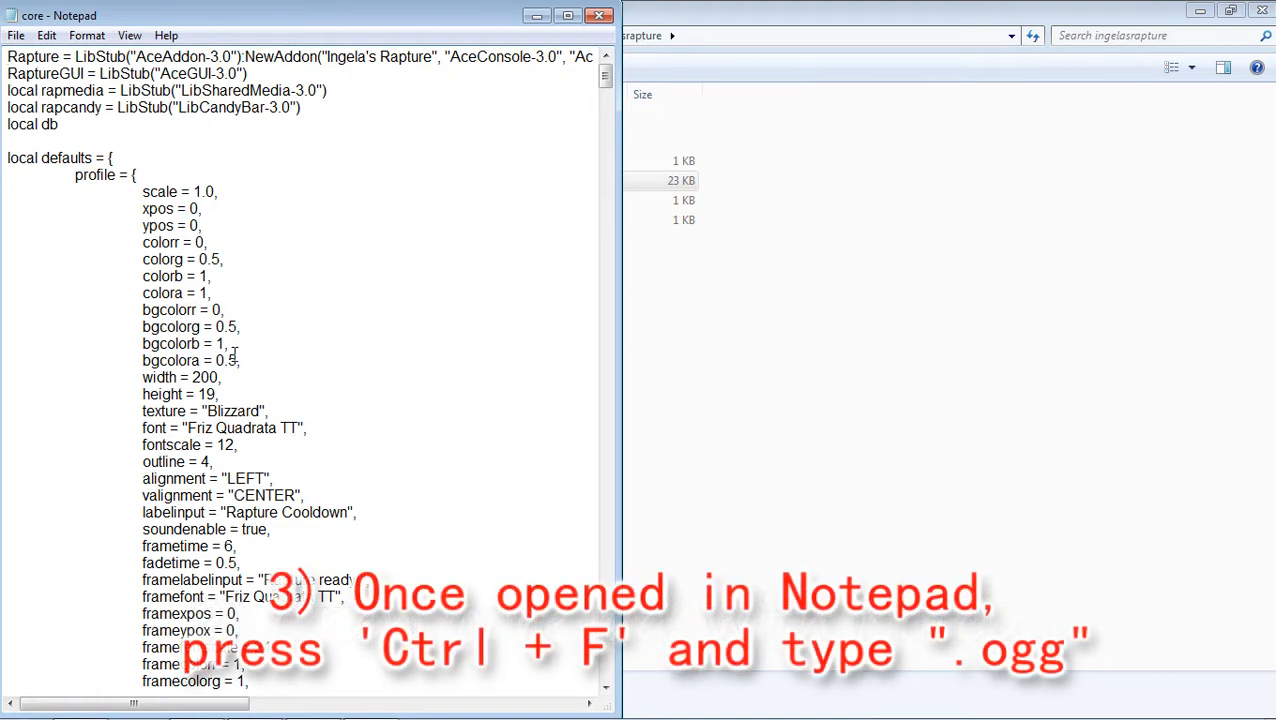
Step: Search core.lua for '.ogg' (not found), then for '.mp3' to locate the PlaySoundFile path
key("ctrl+f")
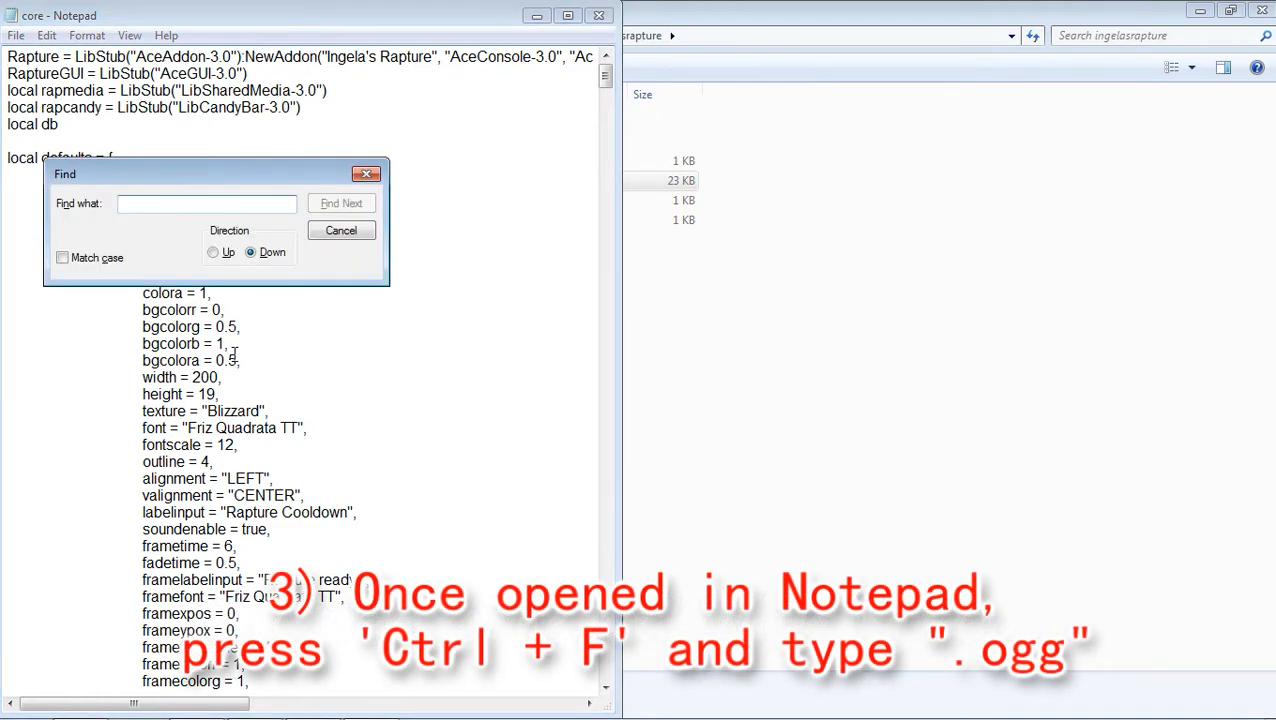
type(".o")
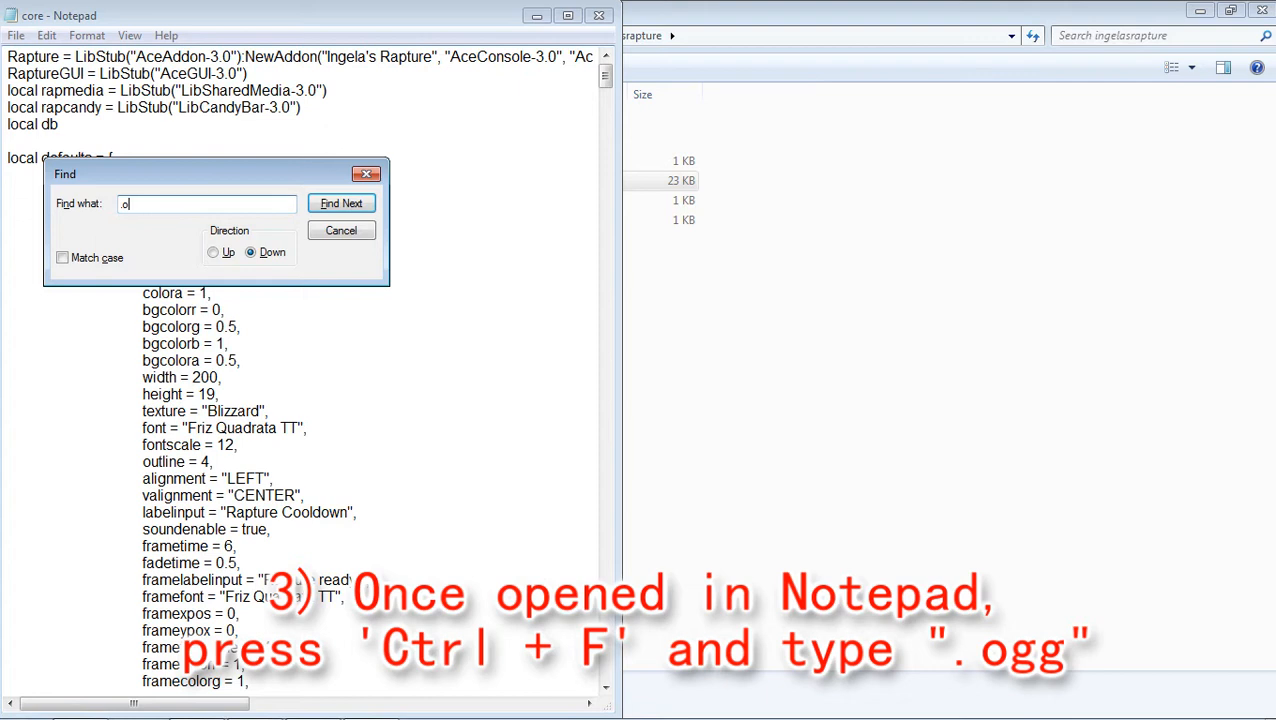
left_click(340, 204)
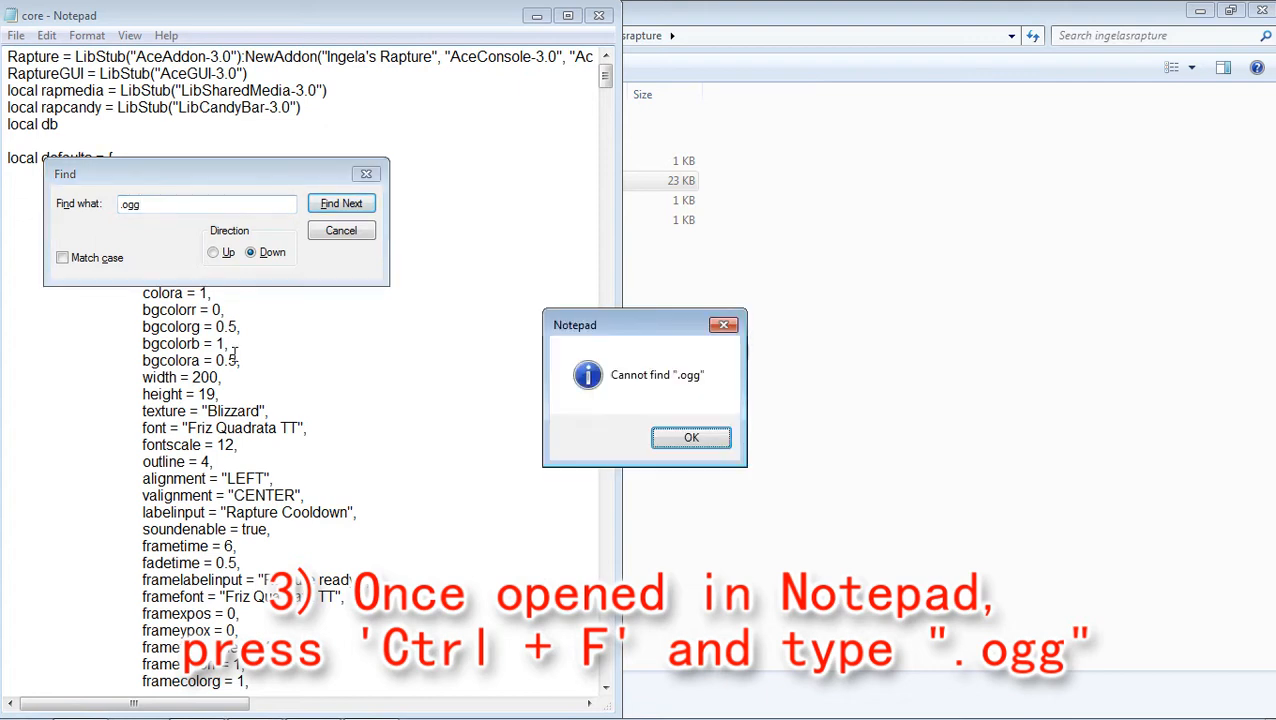
left_click(692, 438)
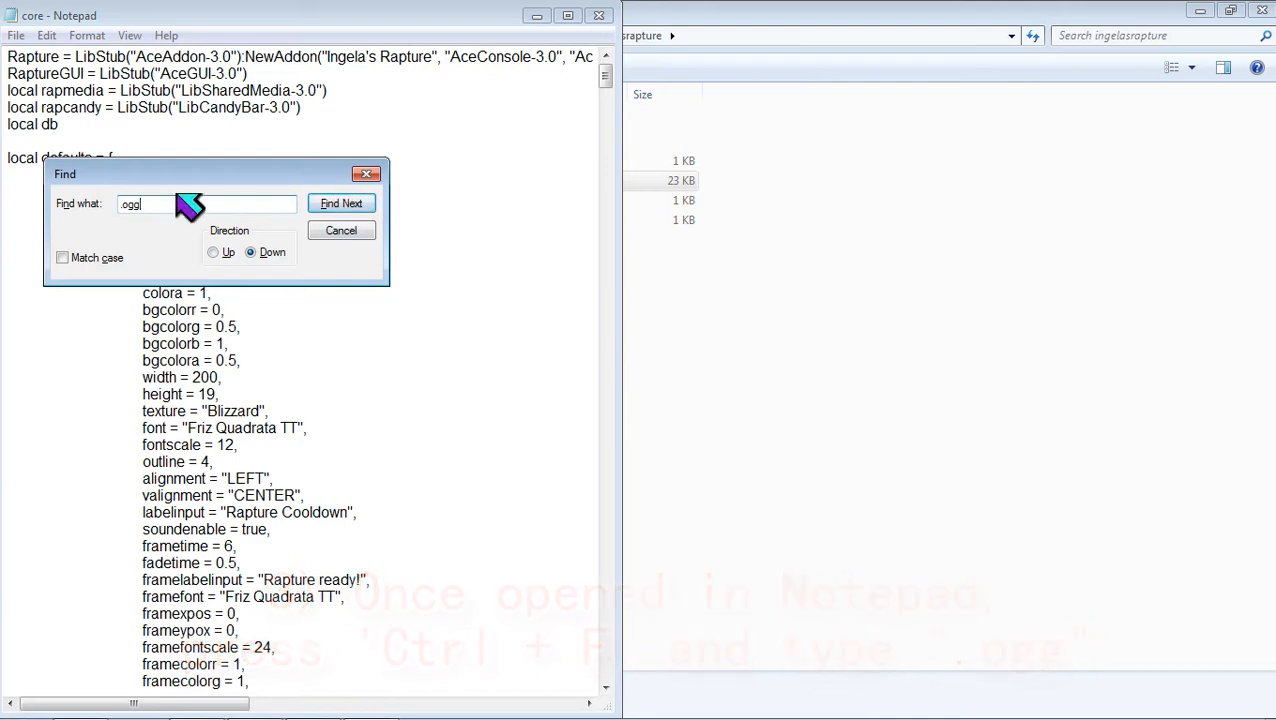
type(".mp3")
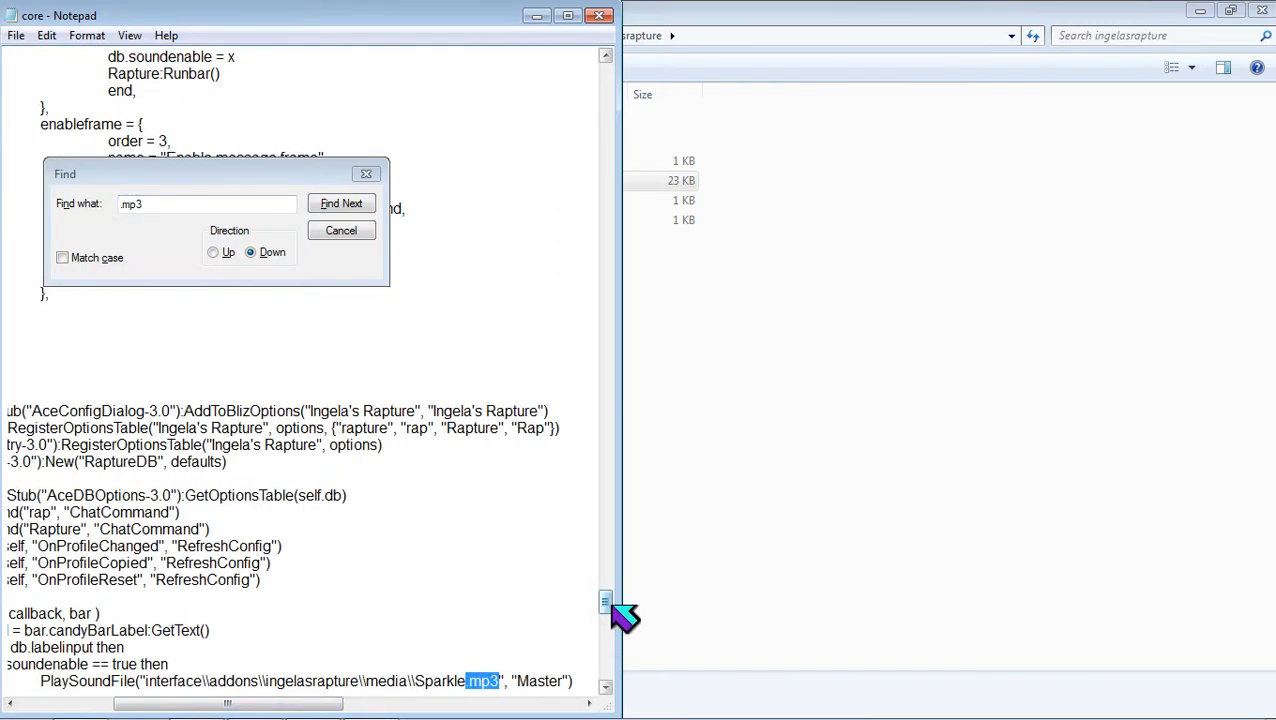
Step: Retype the PlaySoundFile file name from ready.ogg to Sparkle.mp3
left_click(340, 204)
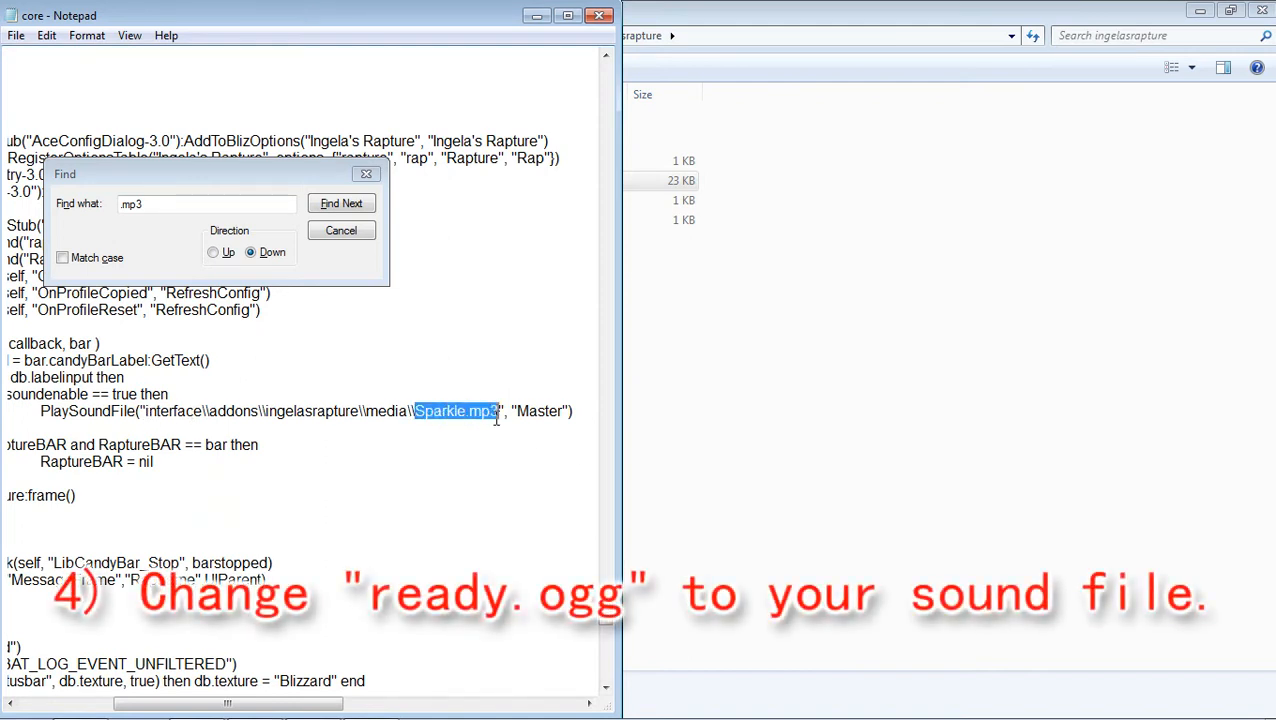
type("ready")
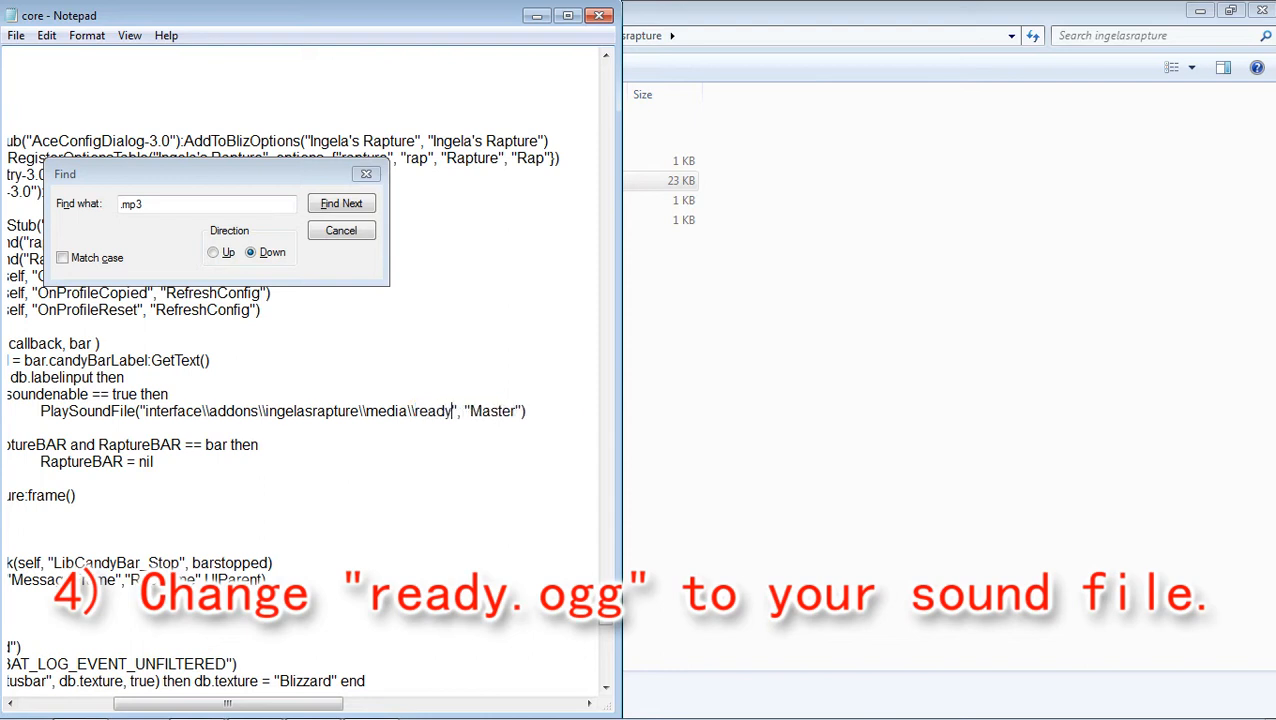
type(".ogg")
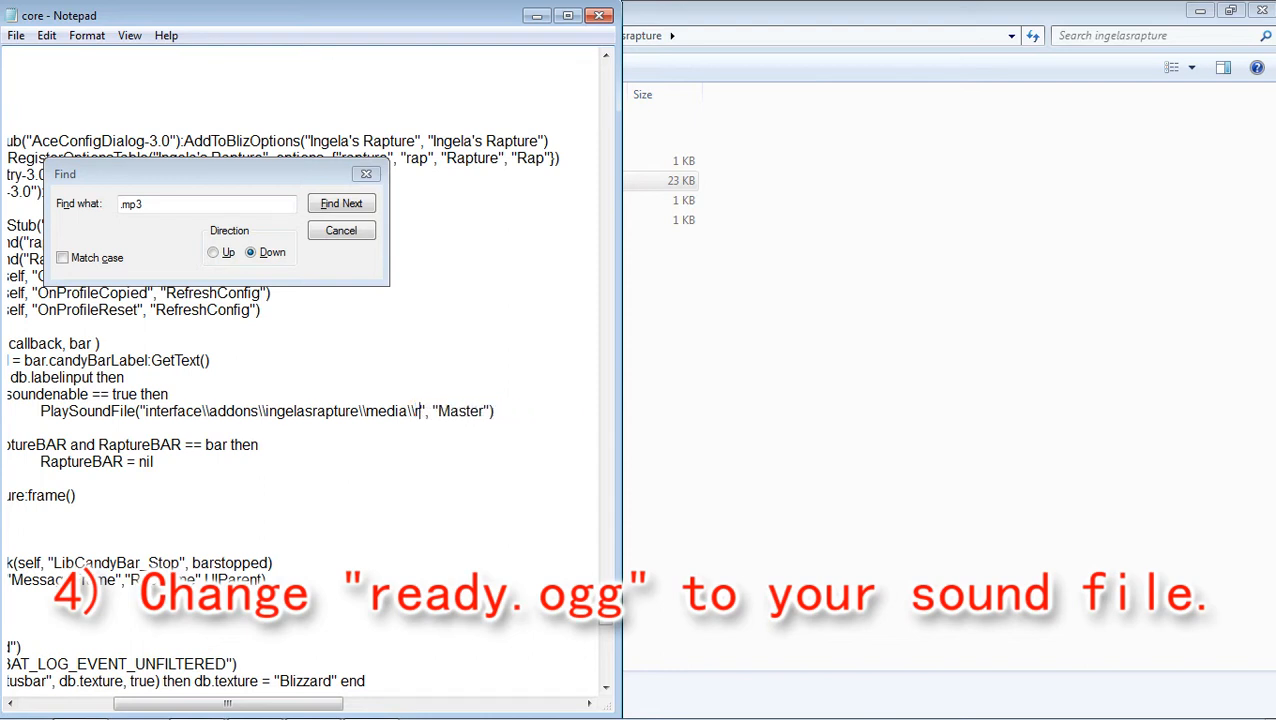
type("Sparkle.mp")
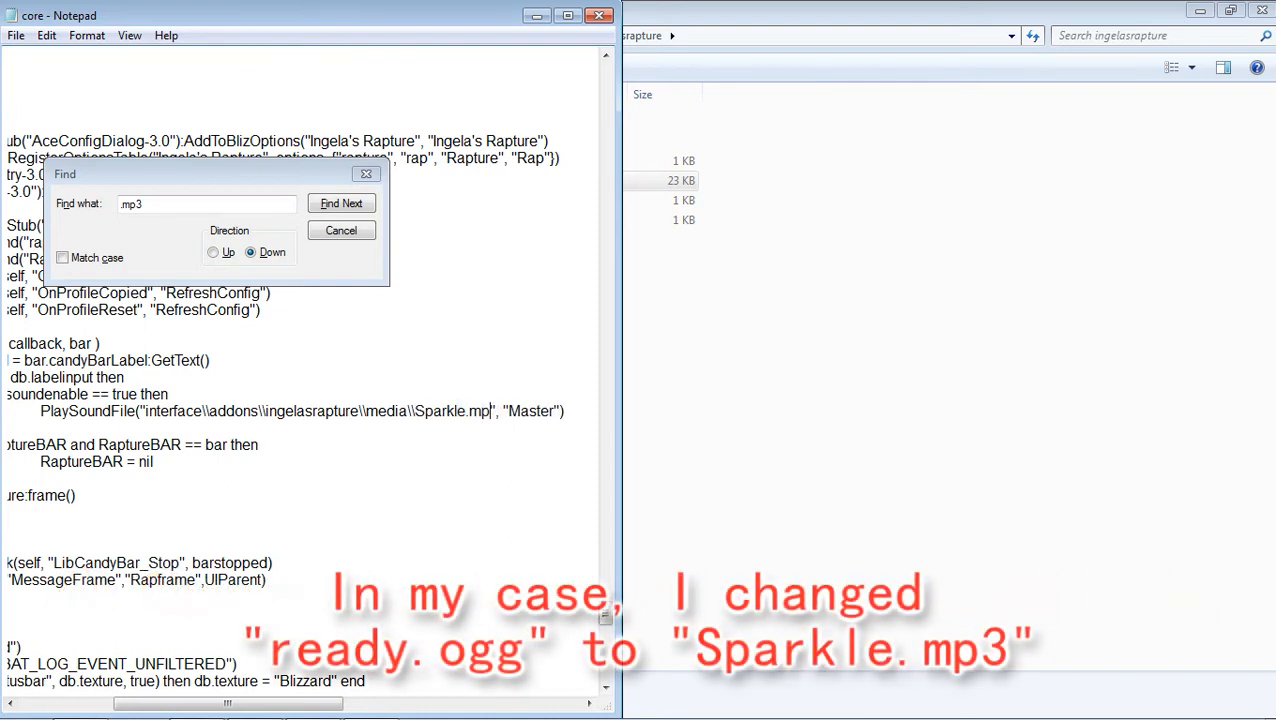
type("3")
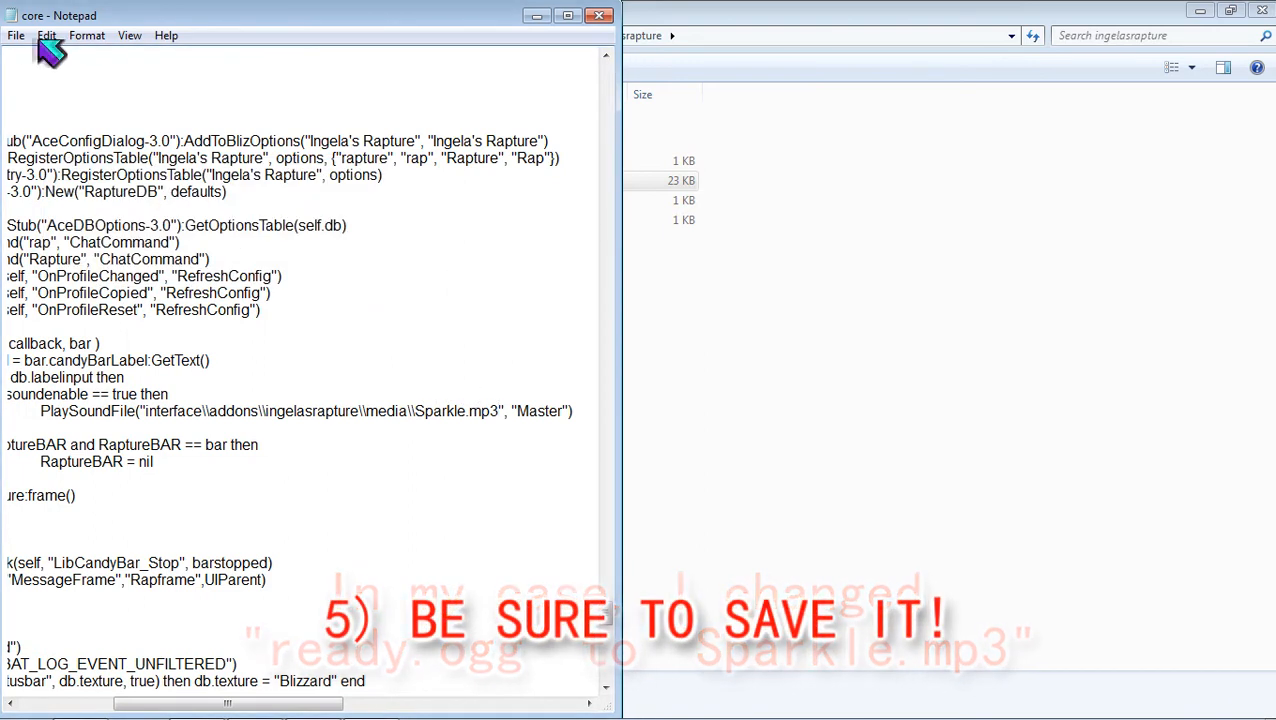
Step: Save the edited core.lua from Notepad's File menu
left_click(16, 36)
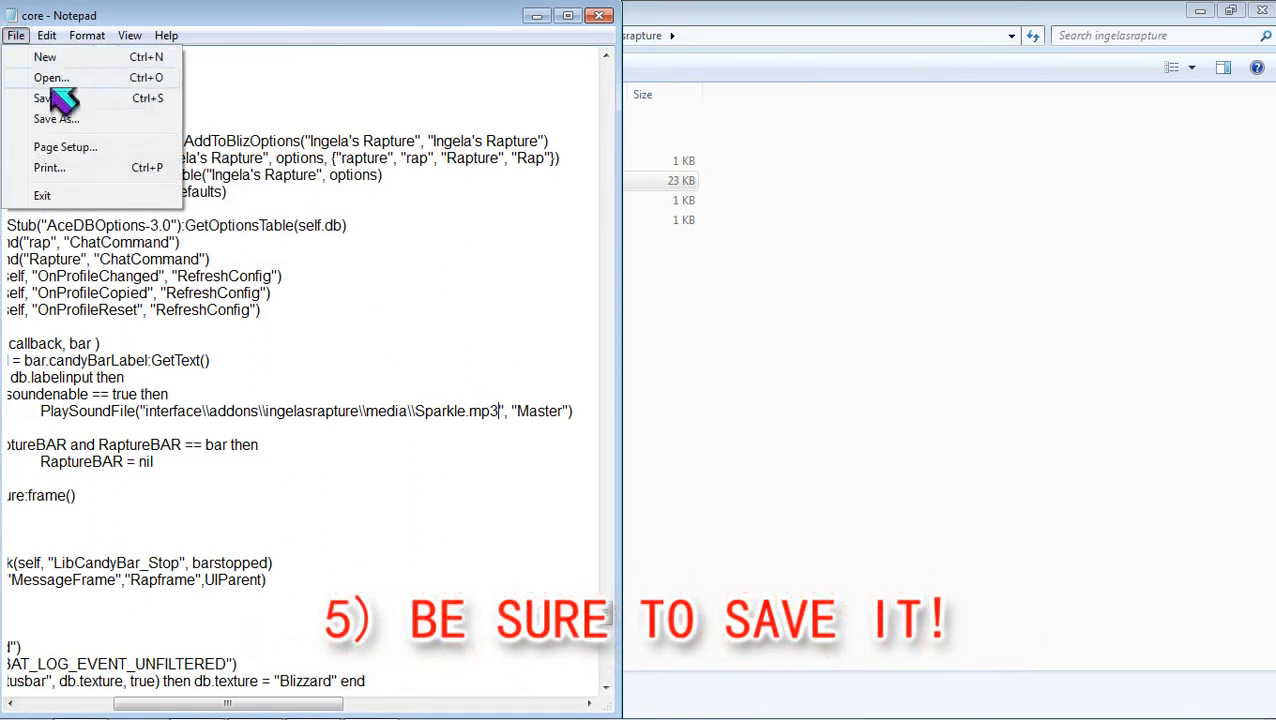
left_click(42, 98)
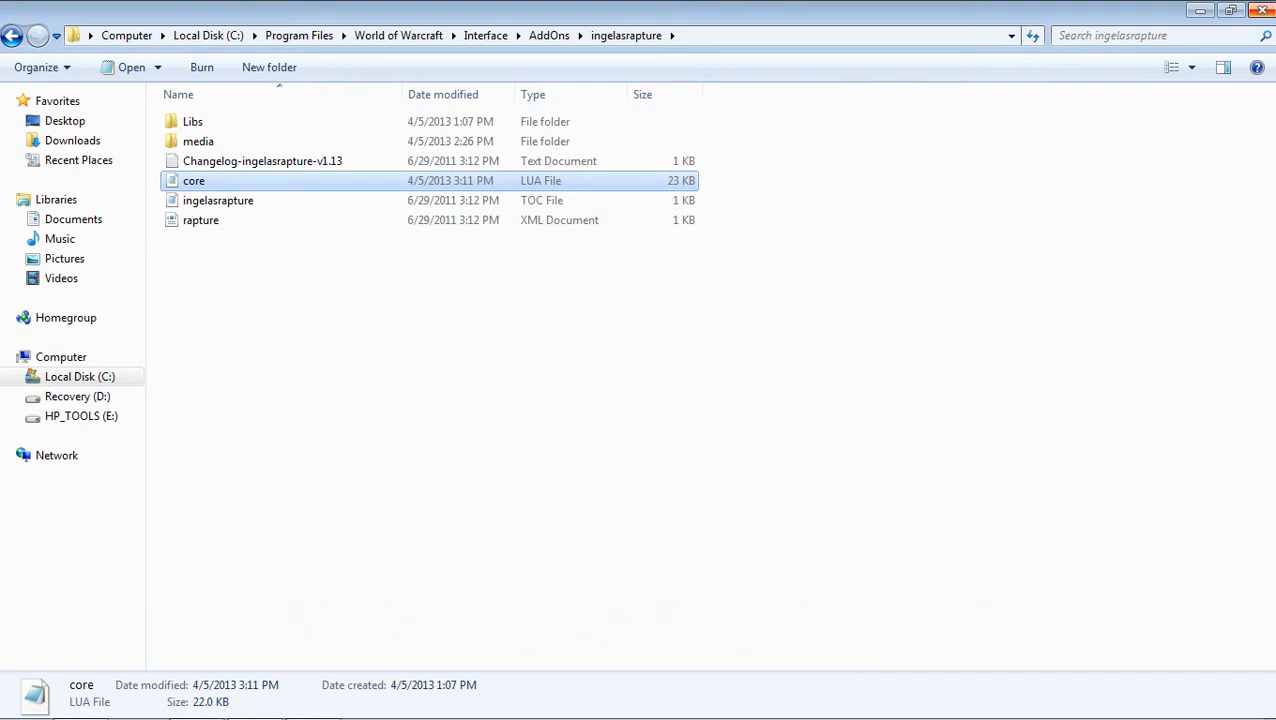
mouse_move(780, 14)
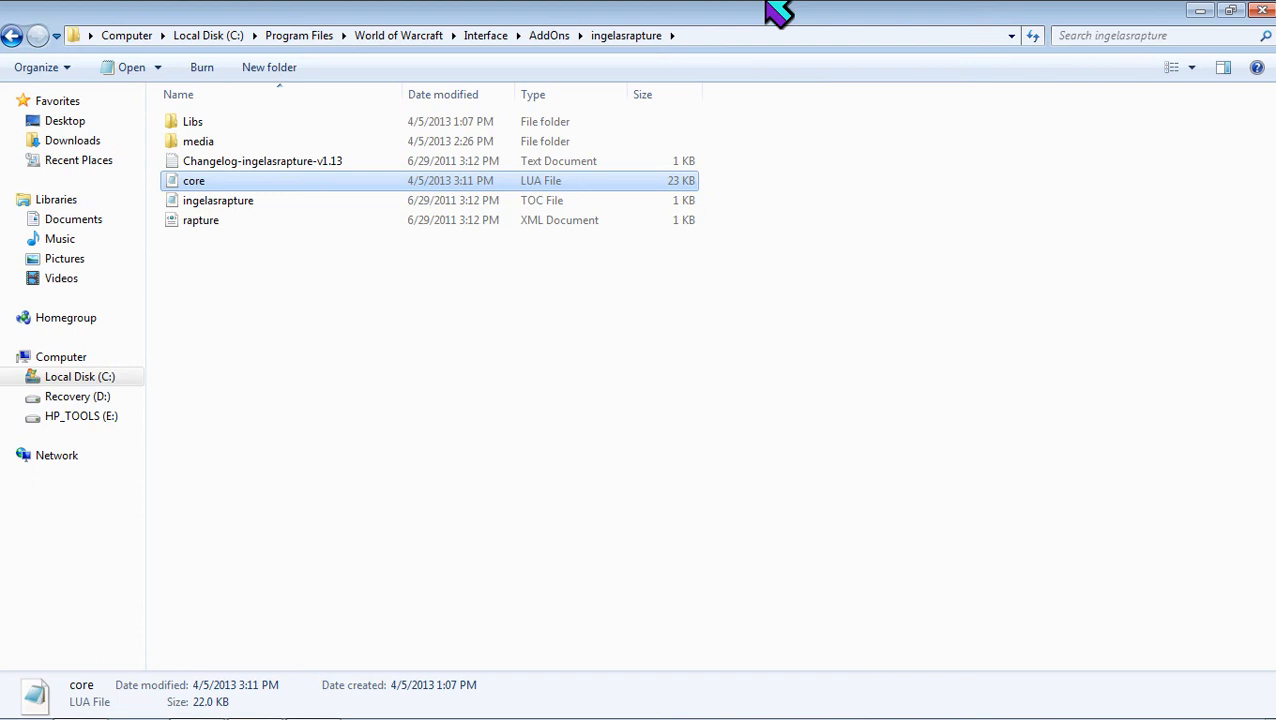
Step: Enter the media folder and play Sparkle.mp3 in VLC to preview the custom sound
double_click(198, 140)
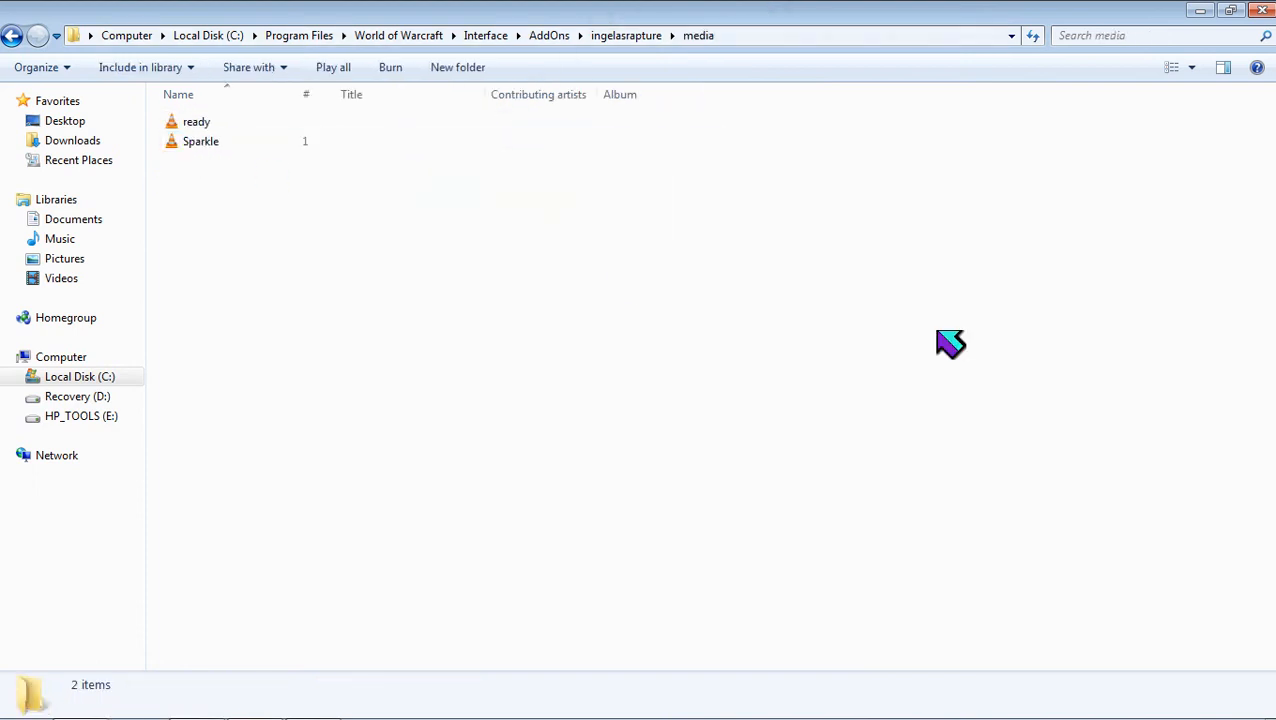
left_click(196, 122)
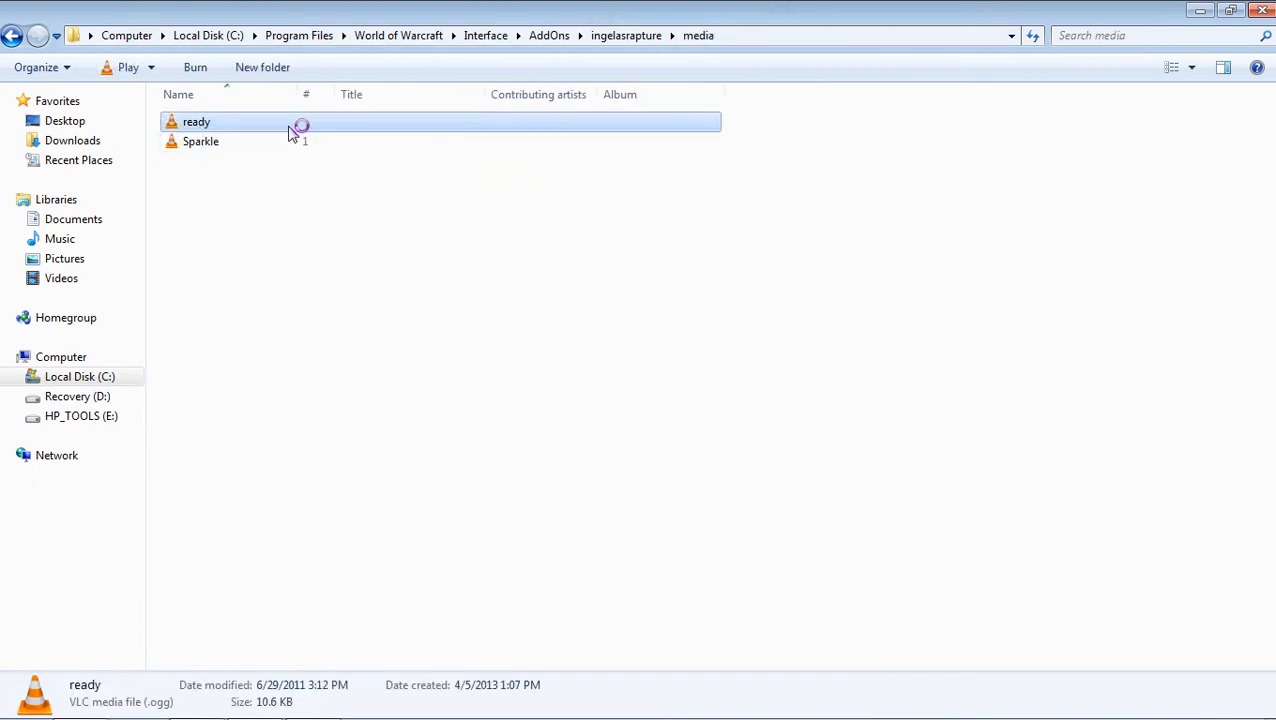
double_click(196, 122)
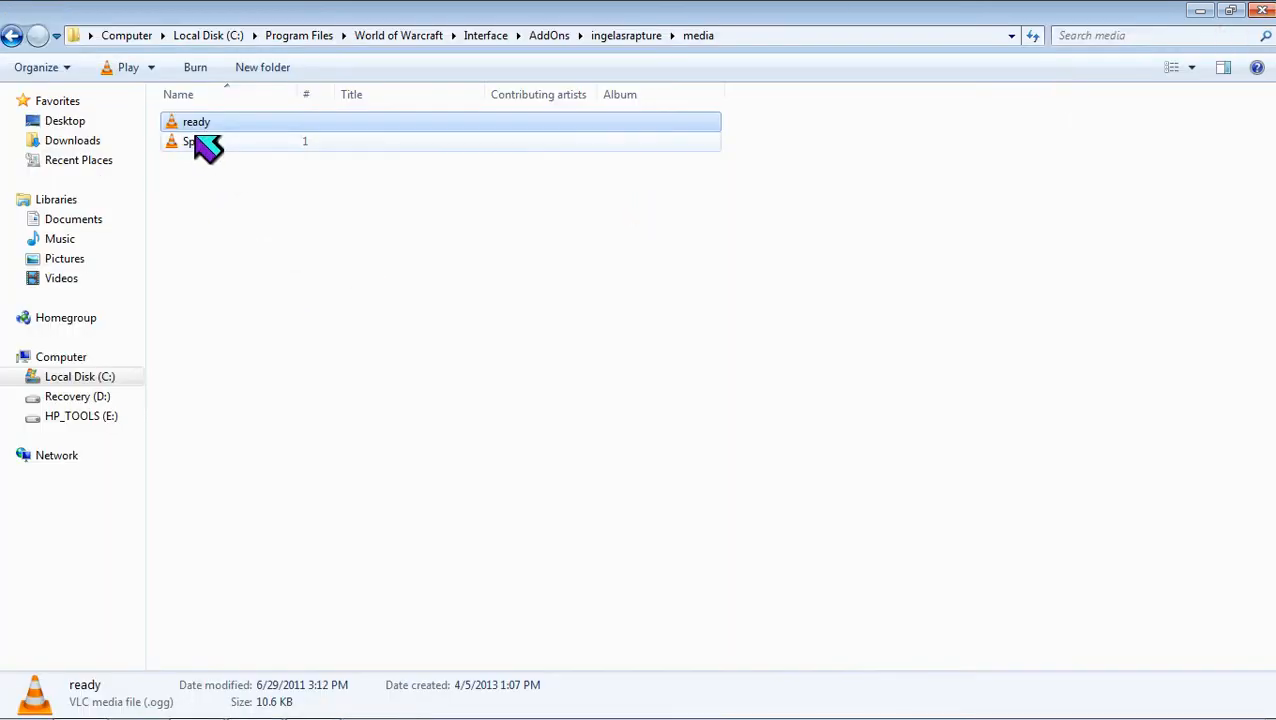
double_click(200, 140)
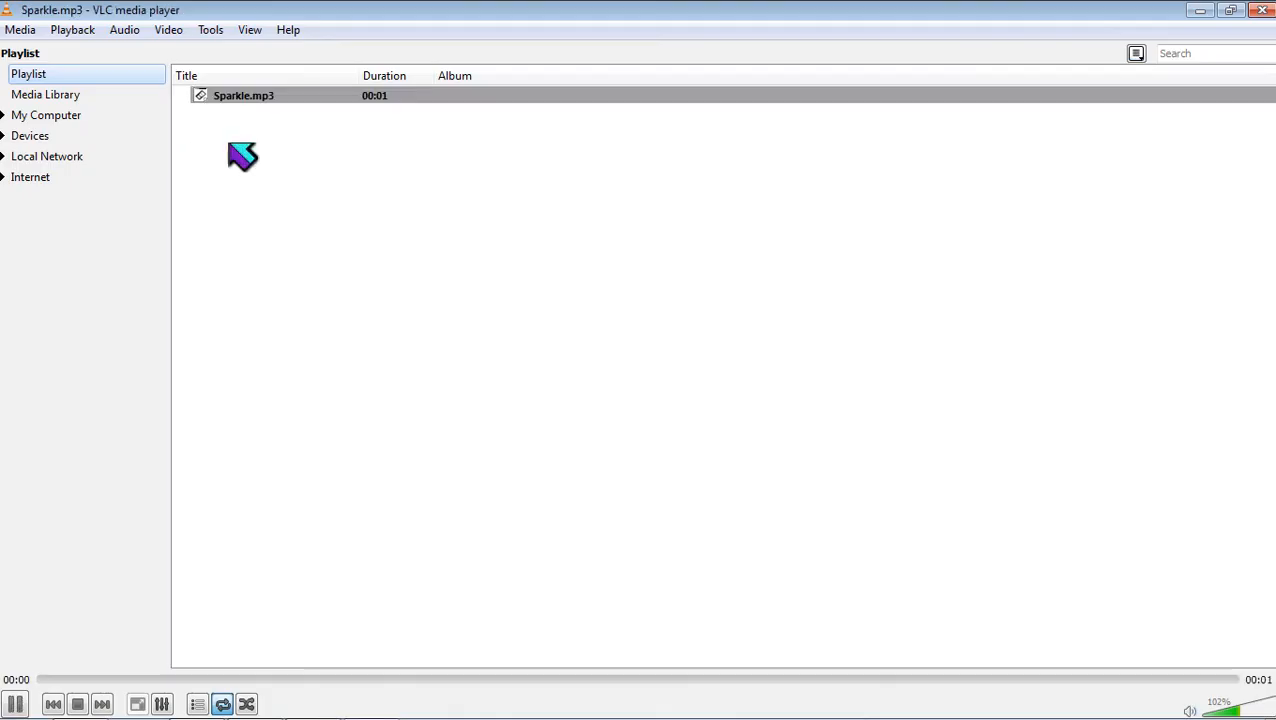